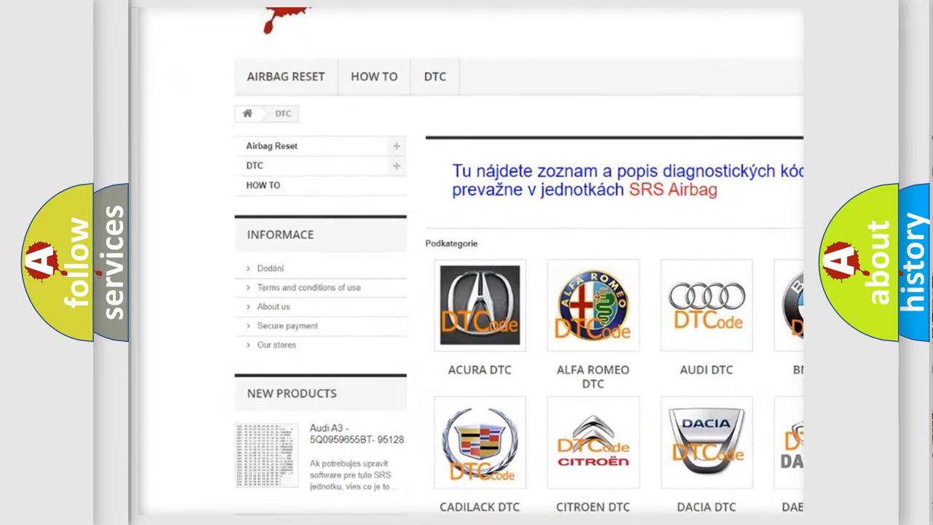
Scroll the DTC page past the car-brand tiles, Acura through Oldsmobile, to the B-code listing.
{"action": "scroll", "scroll_direction": "down", "scroll_amount": 3}
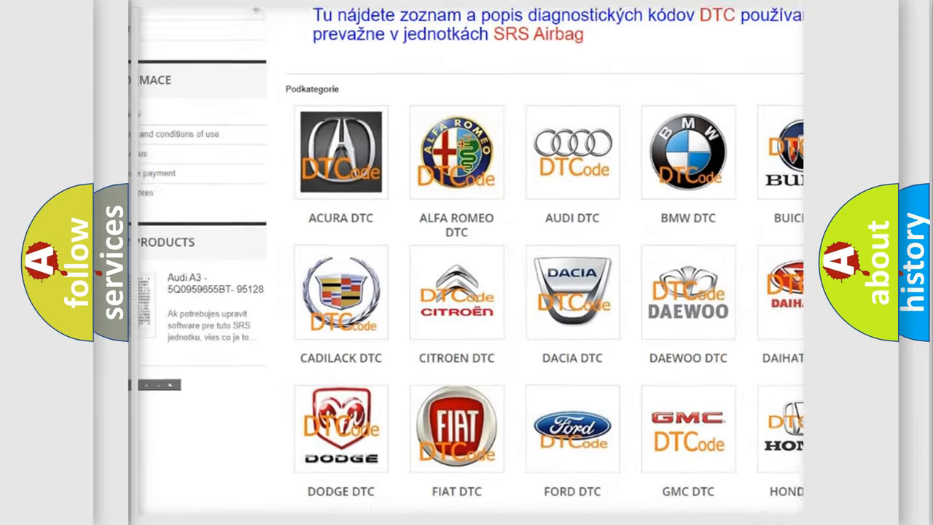
{"action": "scroll", "scroll_direction": "down", "scroll_amount": 3}
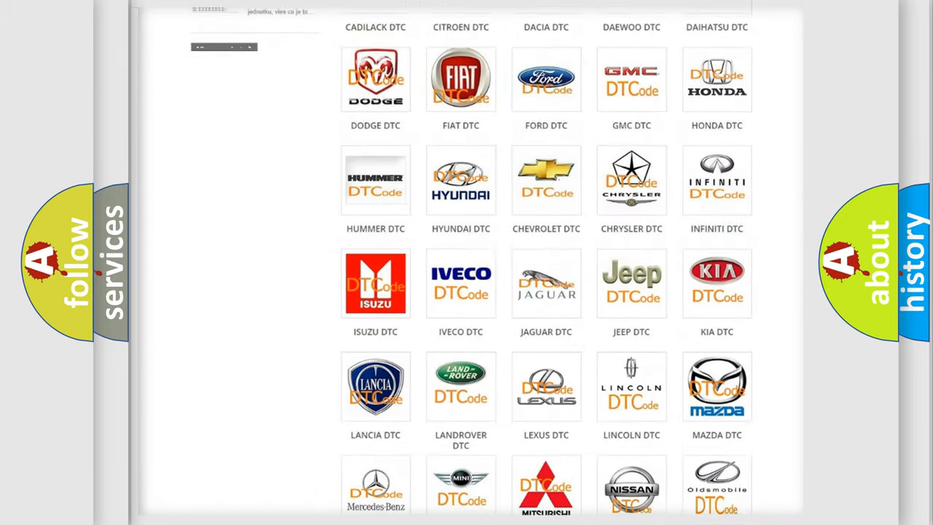
{"action": "scroll", "scroll_direction": "down", "scroll_amount": 3}
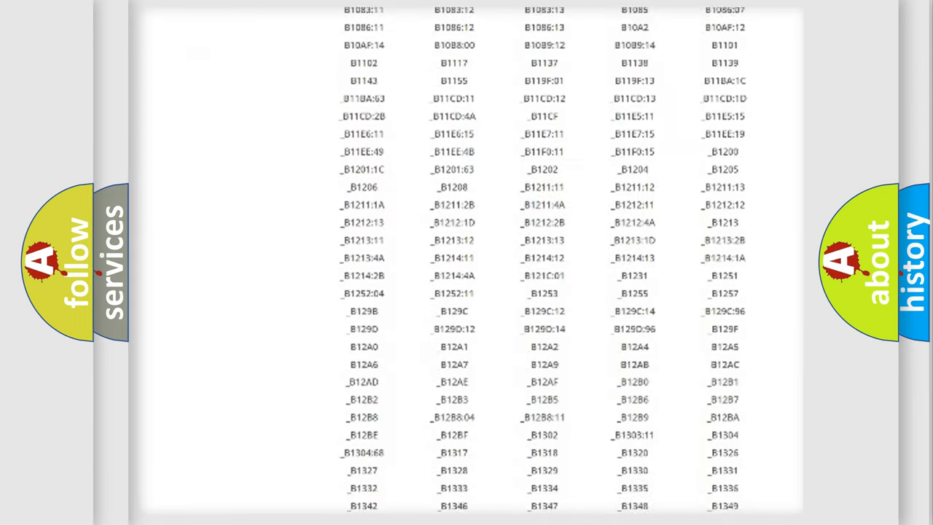
Scroll through the B-series airbag fault code columns, such as B1102 and B1349.
{"action": "scroll", "scroll_direction": "down", "scroll_amount": 3}
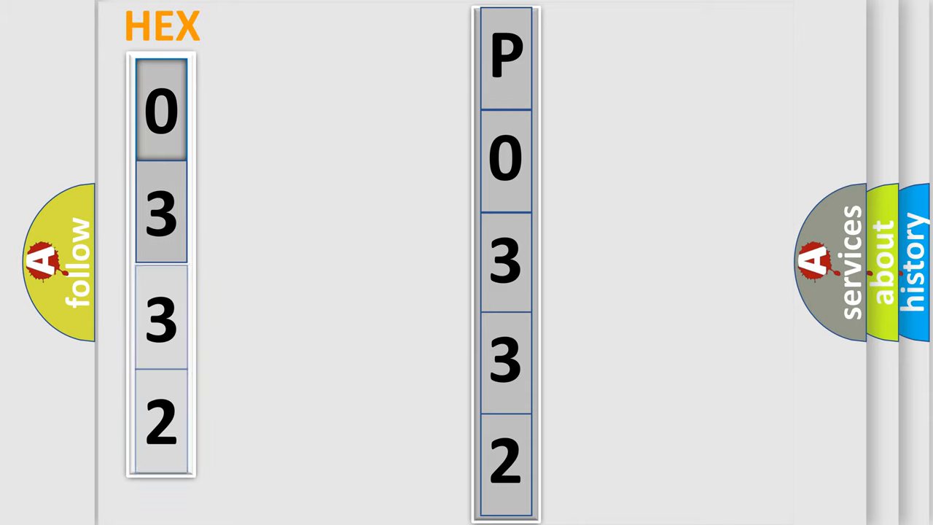
Reveal the bits column beside P0332's hex digits 0, 3, 3, 2.
{"action": "left_click", "coordinate": [161, 109]}
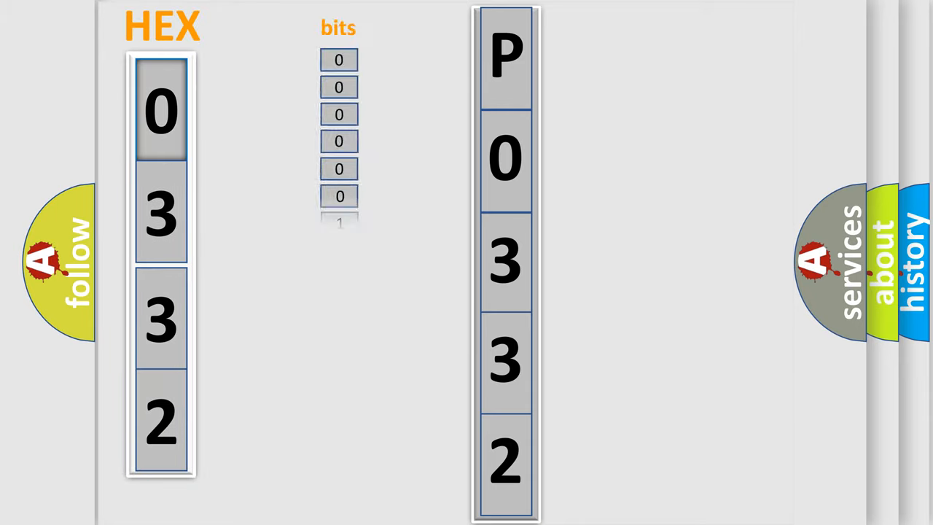